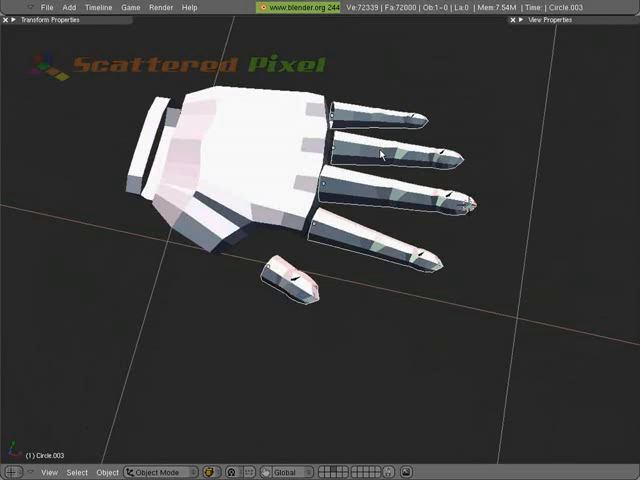
Add the palm to the selected fingers and join them into one mesh
left_click(256, 167)
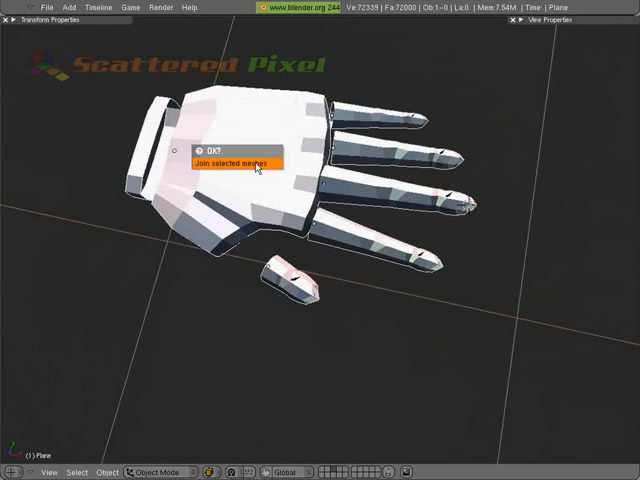
left_click(237, 162)
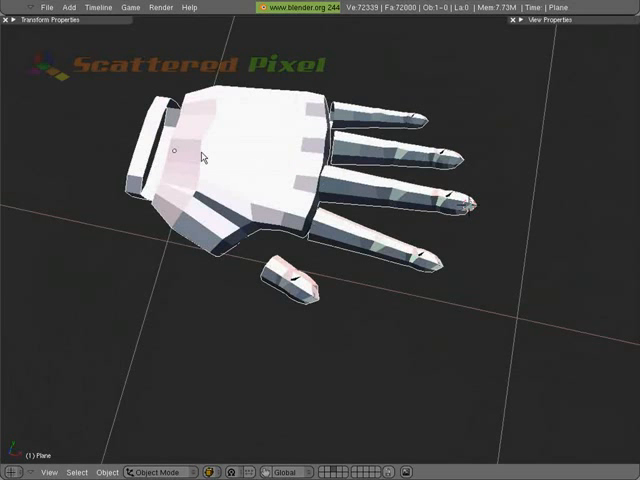
mouse_move(177, 158)
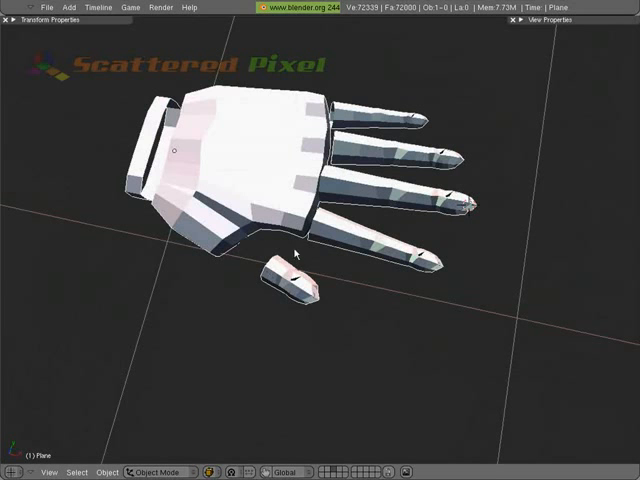
mouse_move(376, 117)
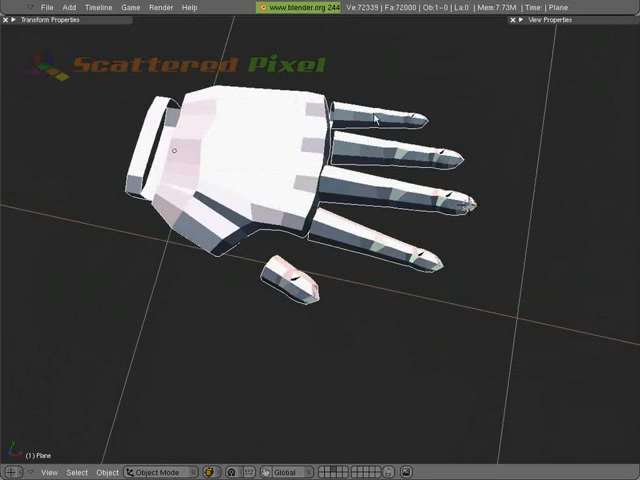
mouse_move(292, 283)
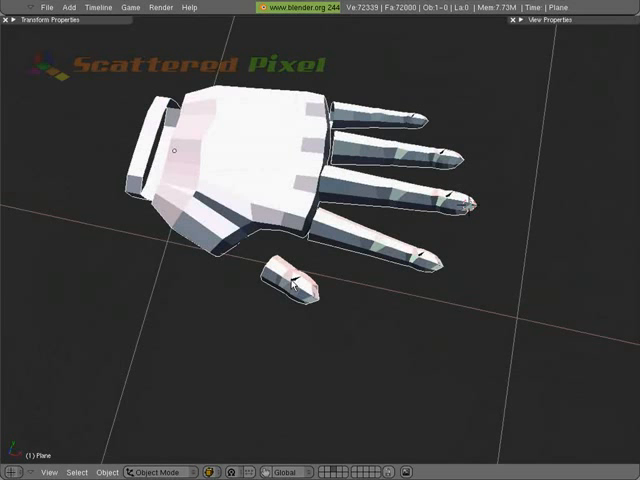
mouse_move(235, 200)
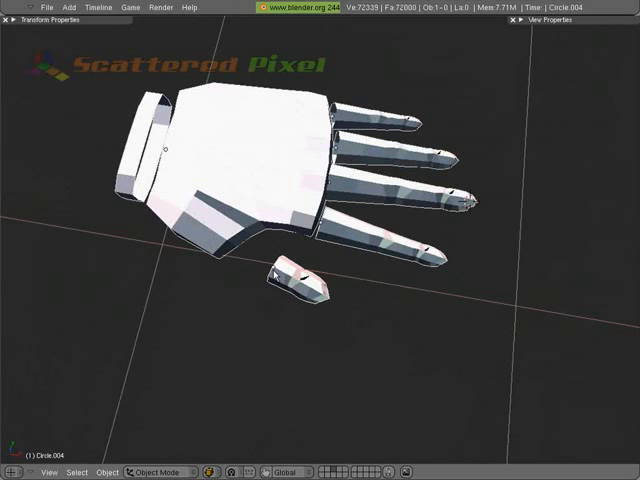
mouse_move(419, 289)
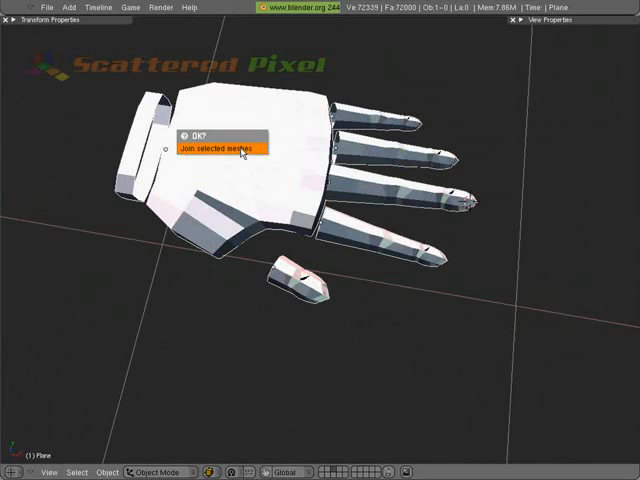
Join the thumb into the hand and switch to face selection in Edit Mode
left_click(220, 145)
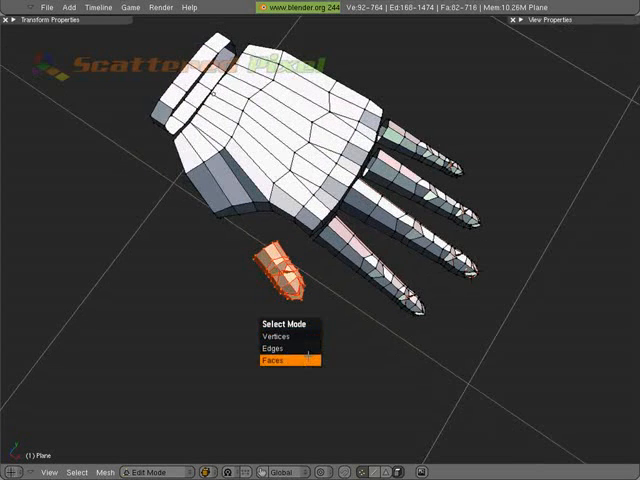
left_click(270, 361)
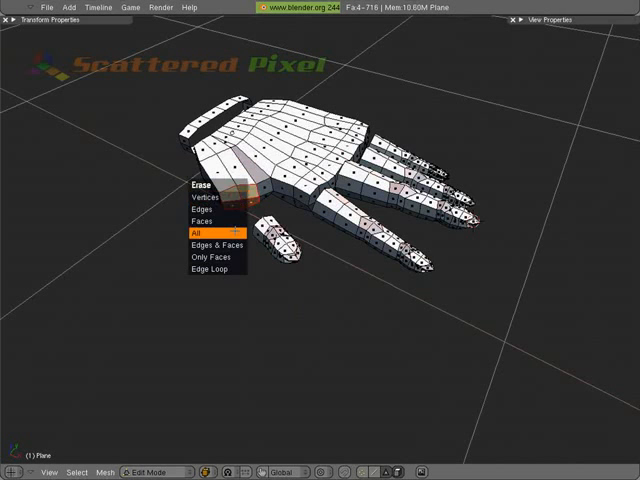
Delete all geometry at the finger base, then delete the single face nearby
left_click(199, 231)
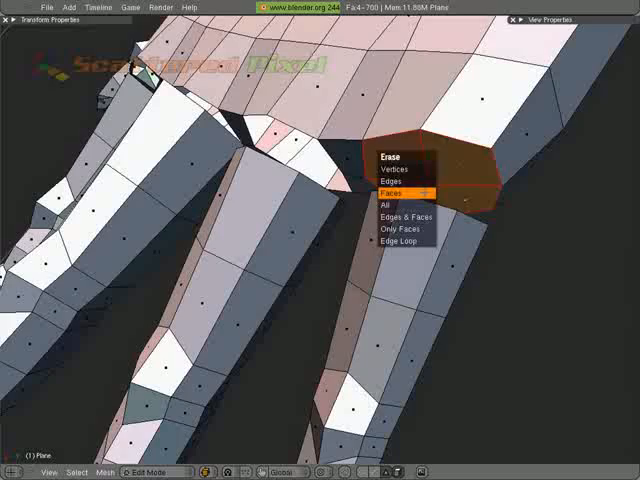
left_click(391, 192)
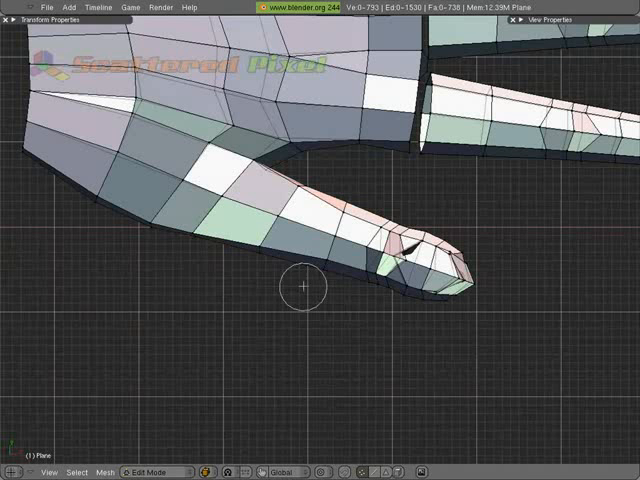
mouse_move(422, 320)
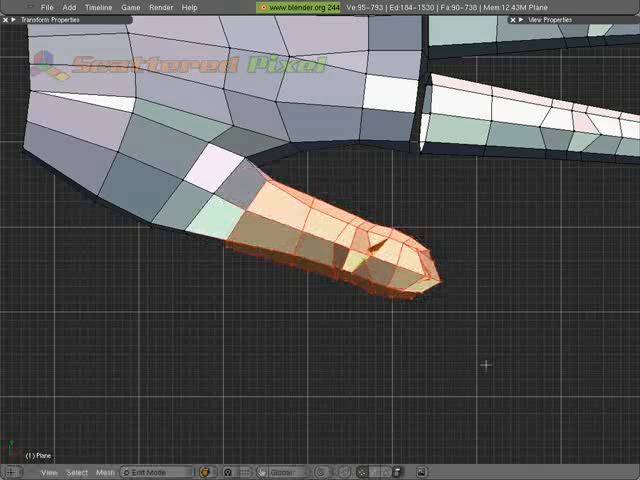
mouse_move(520, 360)
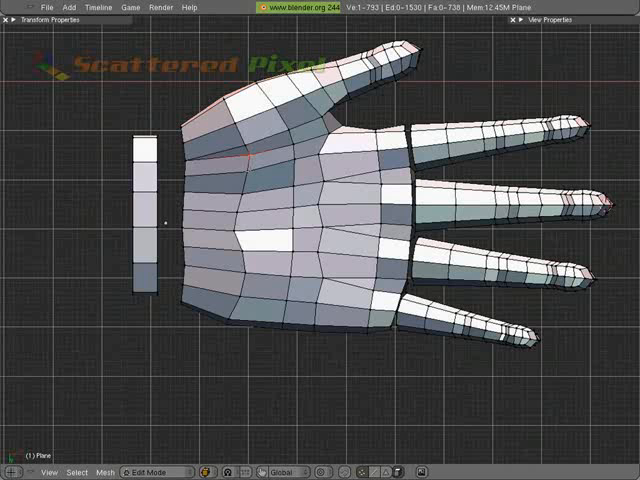
left_click(250, 175)
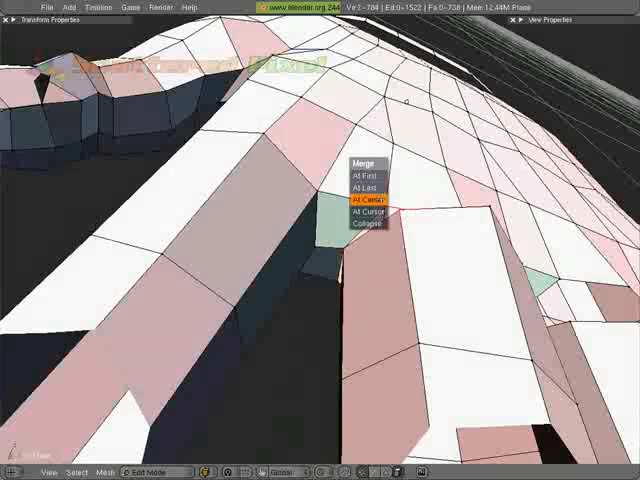
Weld the first four seam vertex pairs, mostly at center, one at first
left_click(367, 210)
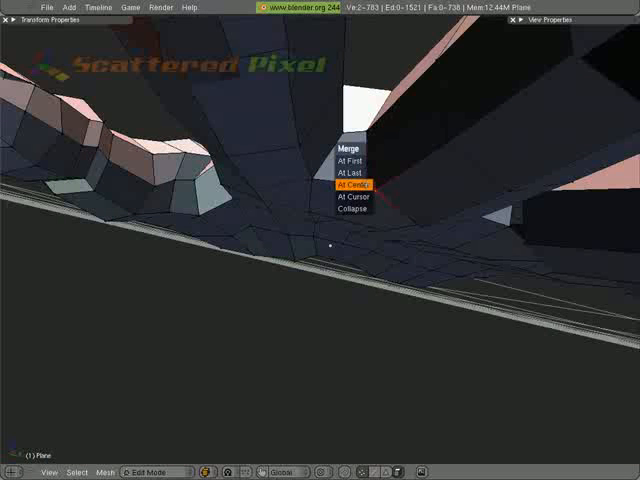
left_click(354, 184)
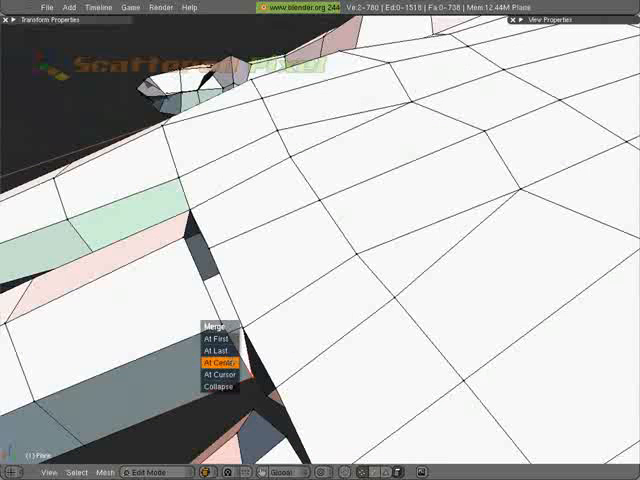
left_click(221, 360)
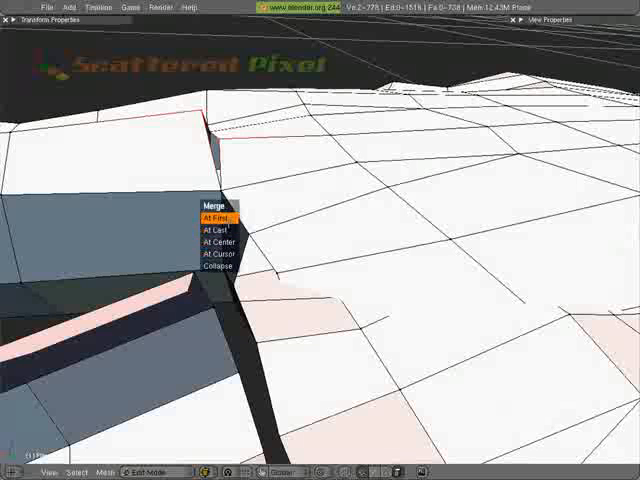
left_click(215, 214)
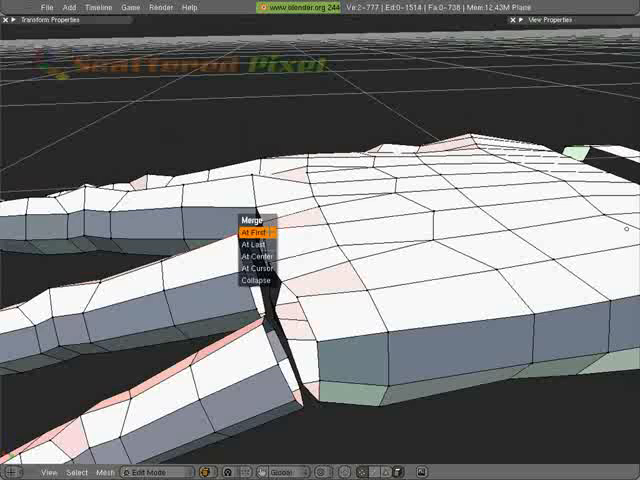
Weld the remaining three seam vertex pairs, merging at their midpoints
left_click(257, 232)
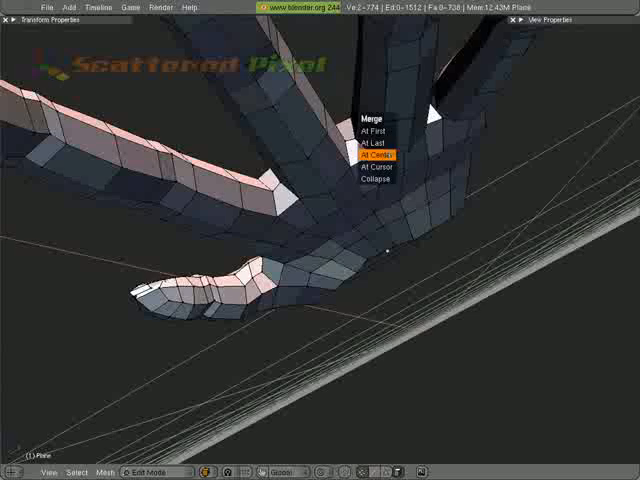
left_click(379, 153)
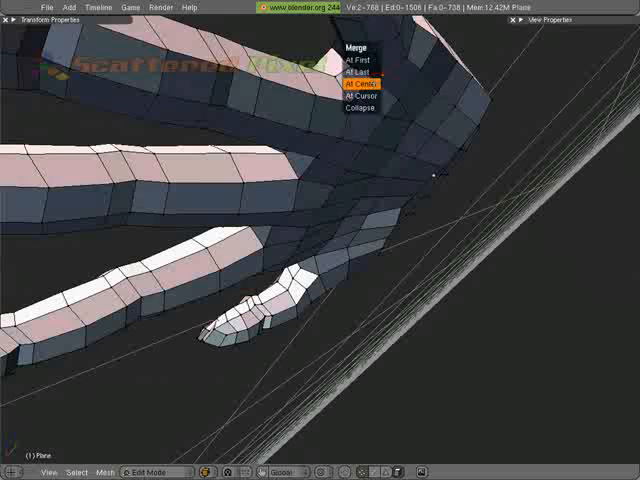
left_click(360, 82)
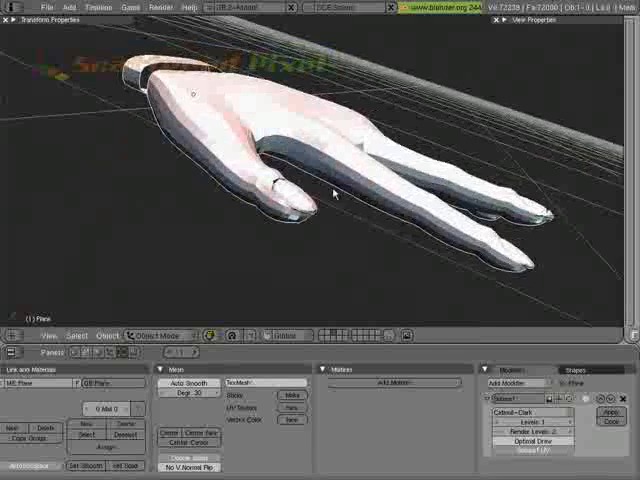
Return the subdivided hand to Edit Mode
key("Tab")
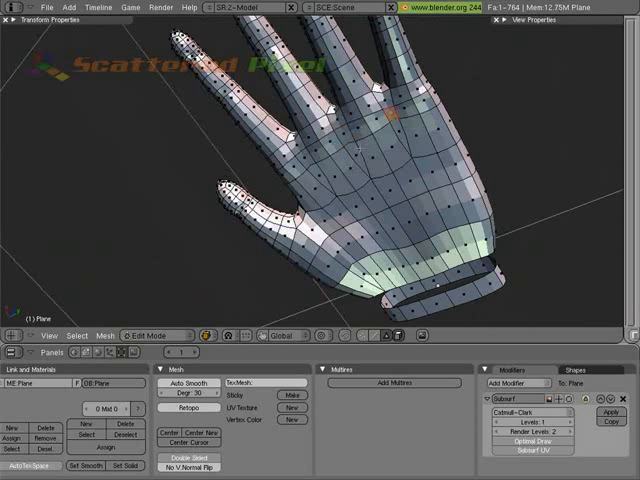
Switch to vertex selection, pick a back-of-hand vertex and scale it up about 1.36x
left_click(360, 130)
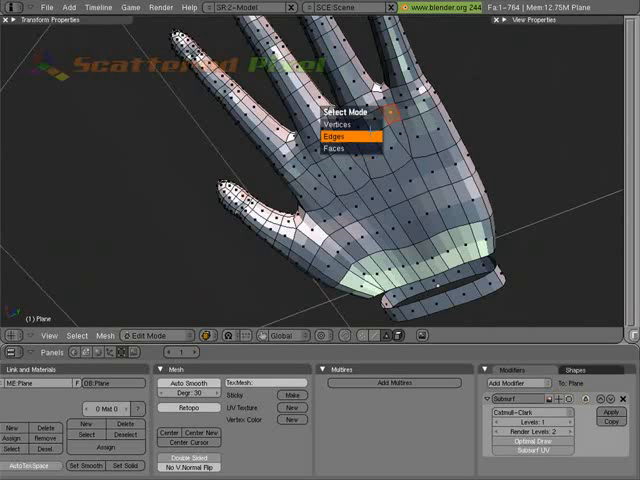
left_click(350, 106)
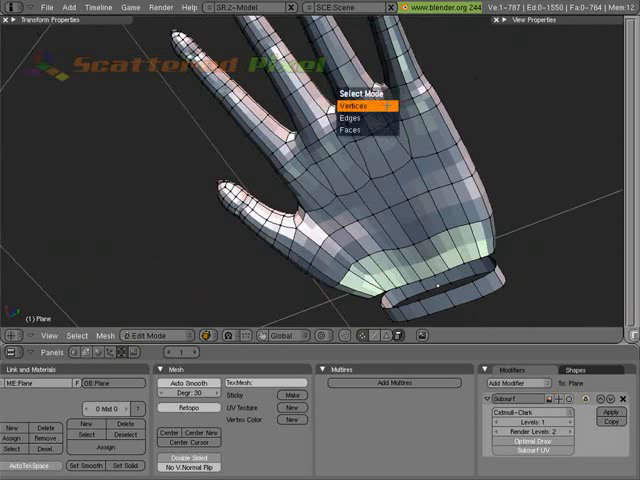
left_click(354, 107)
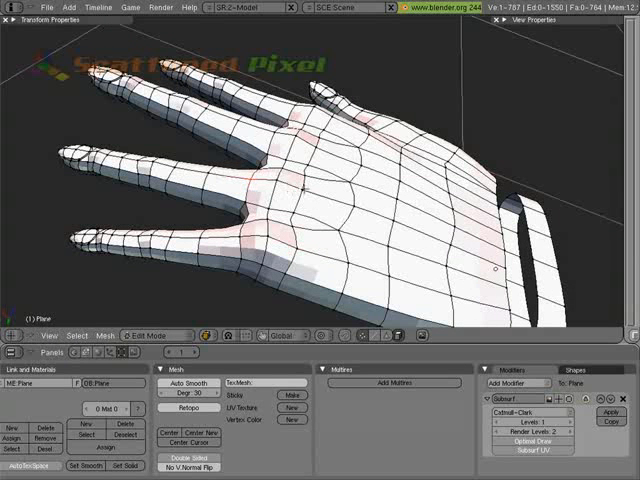
key("s")
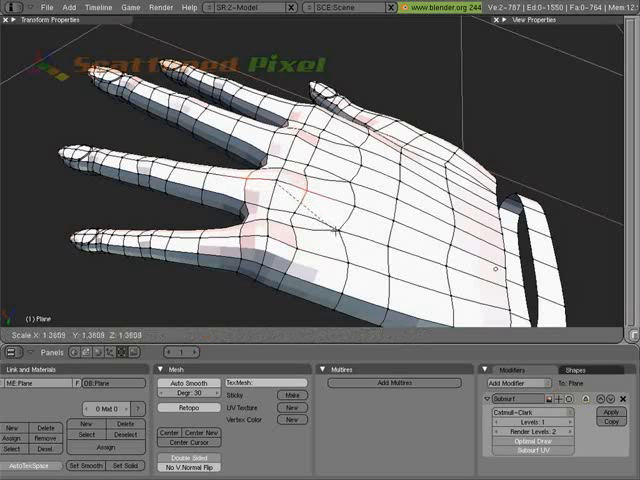